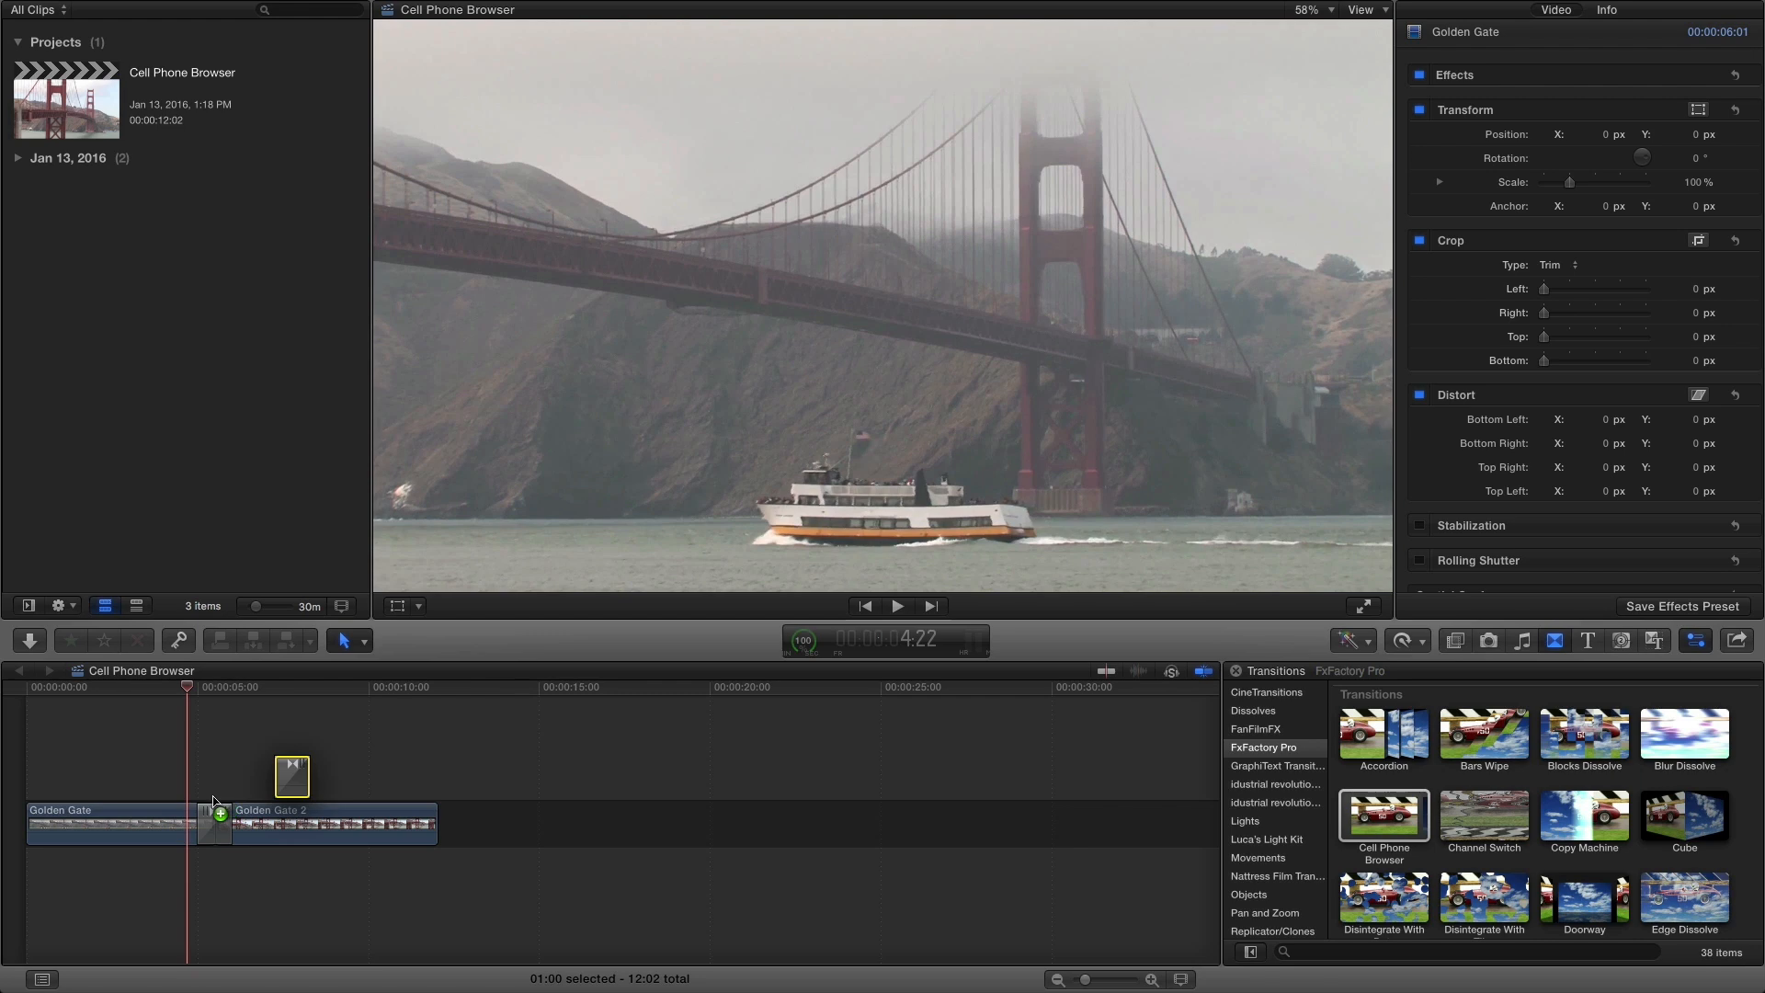
Select the Cell Phone Browser transition to show its parameters in the Inspector.
{"action": "left_click", "coordinate": [895, 605]}
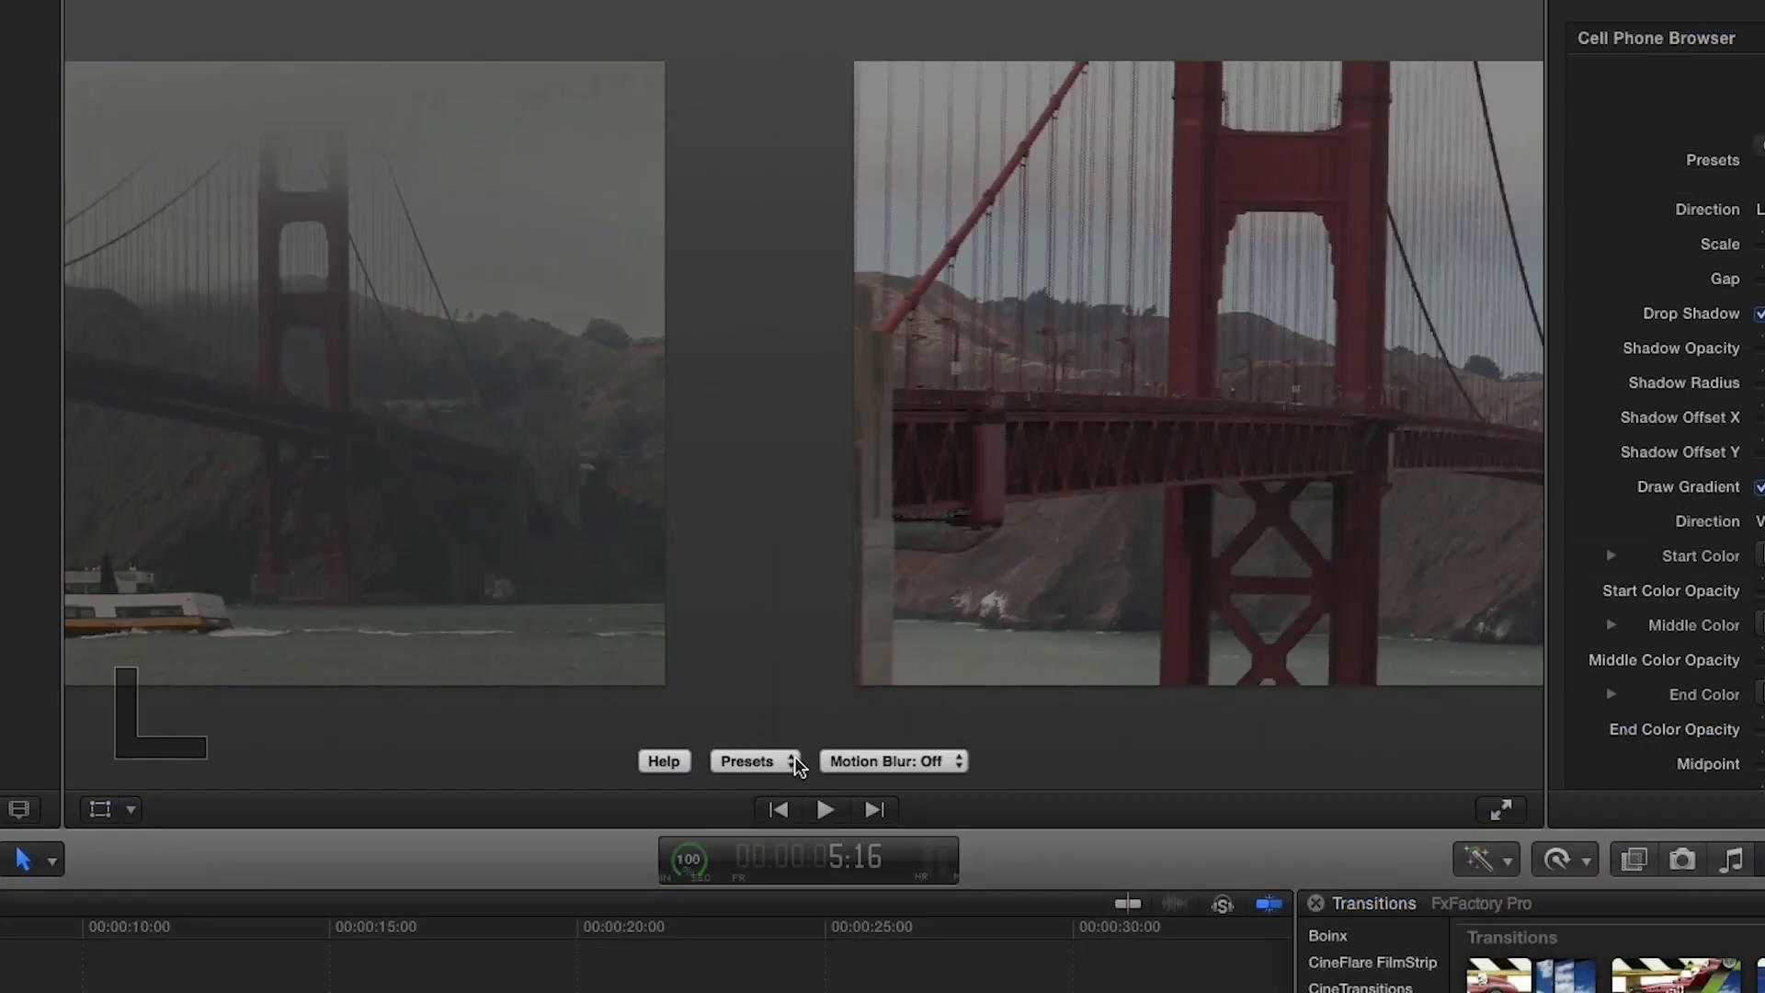
Apply the 'Just like the iPhone' preset to the transition and review the plug-in help.
{"action": "left_click", "coordinate": [746, 761]}
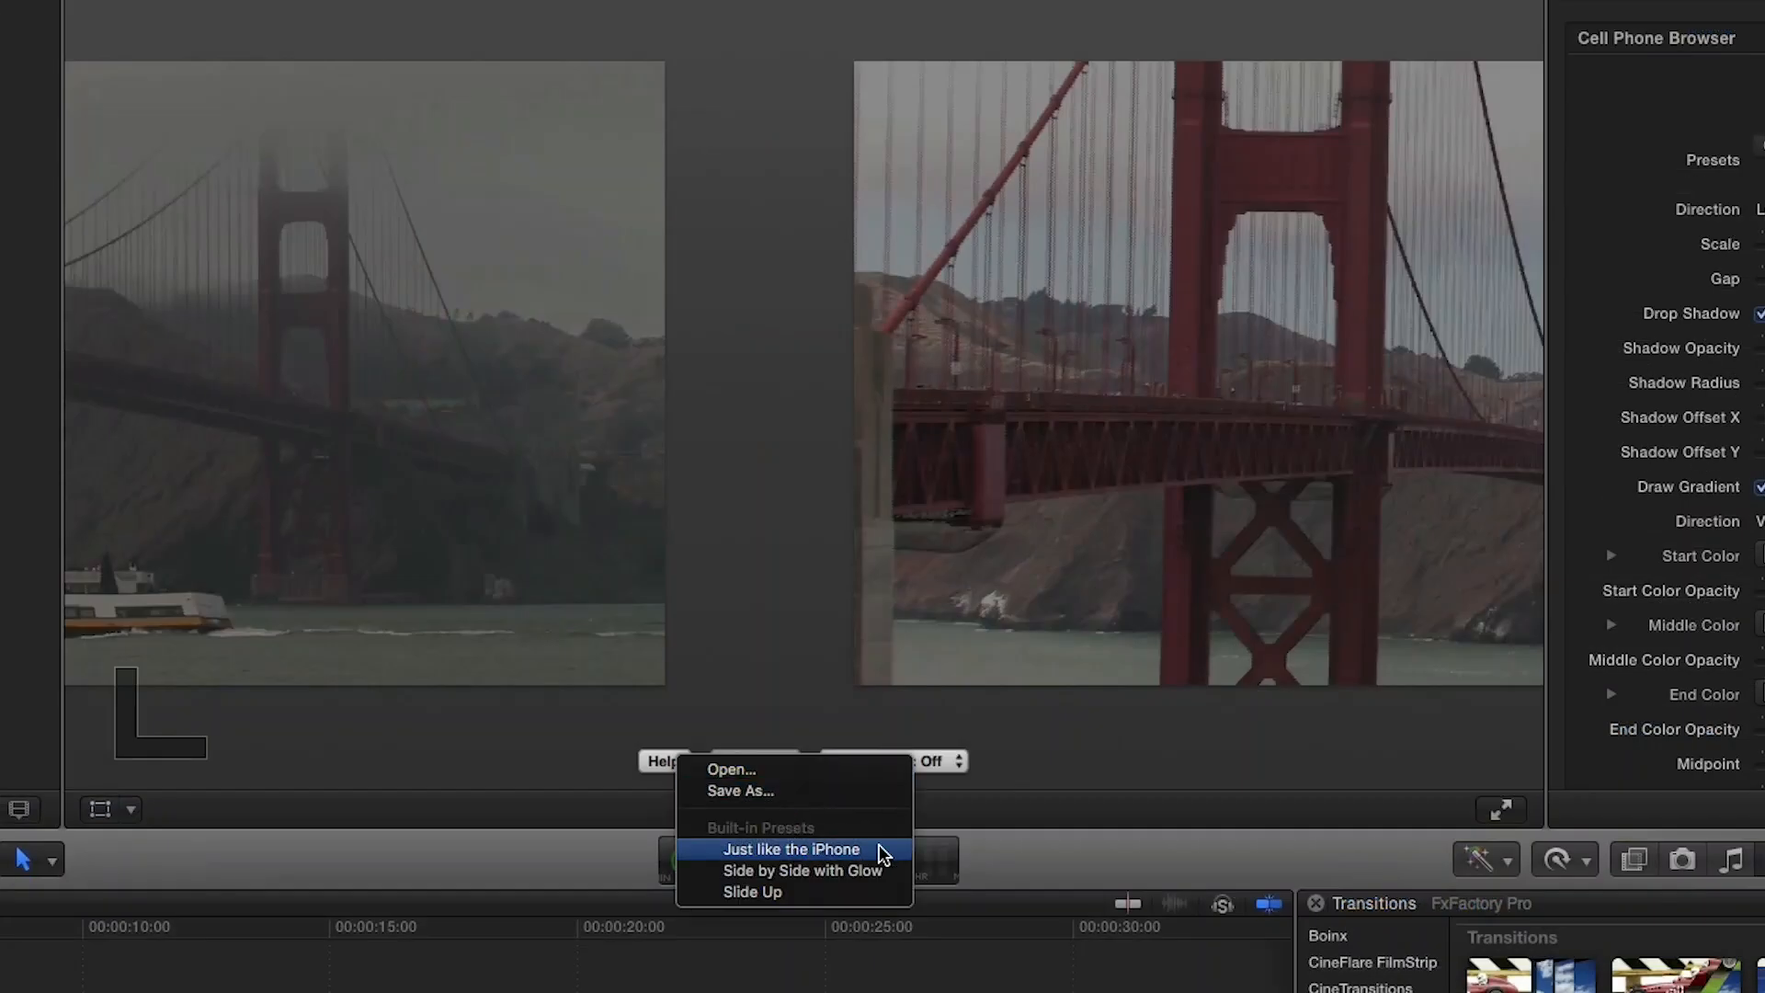
{"action": "left_click", "coordinate": [791, 850]}
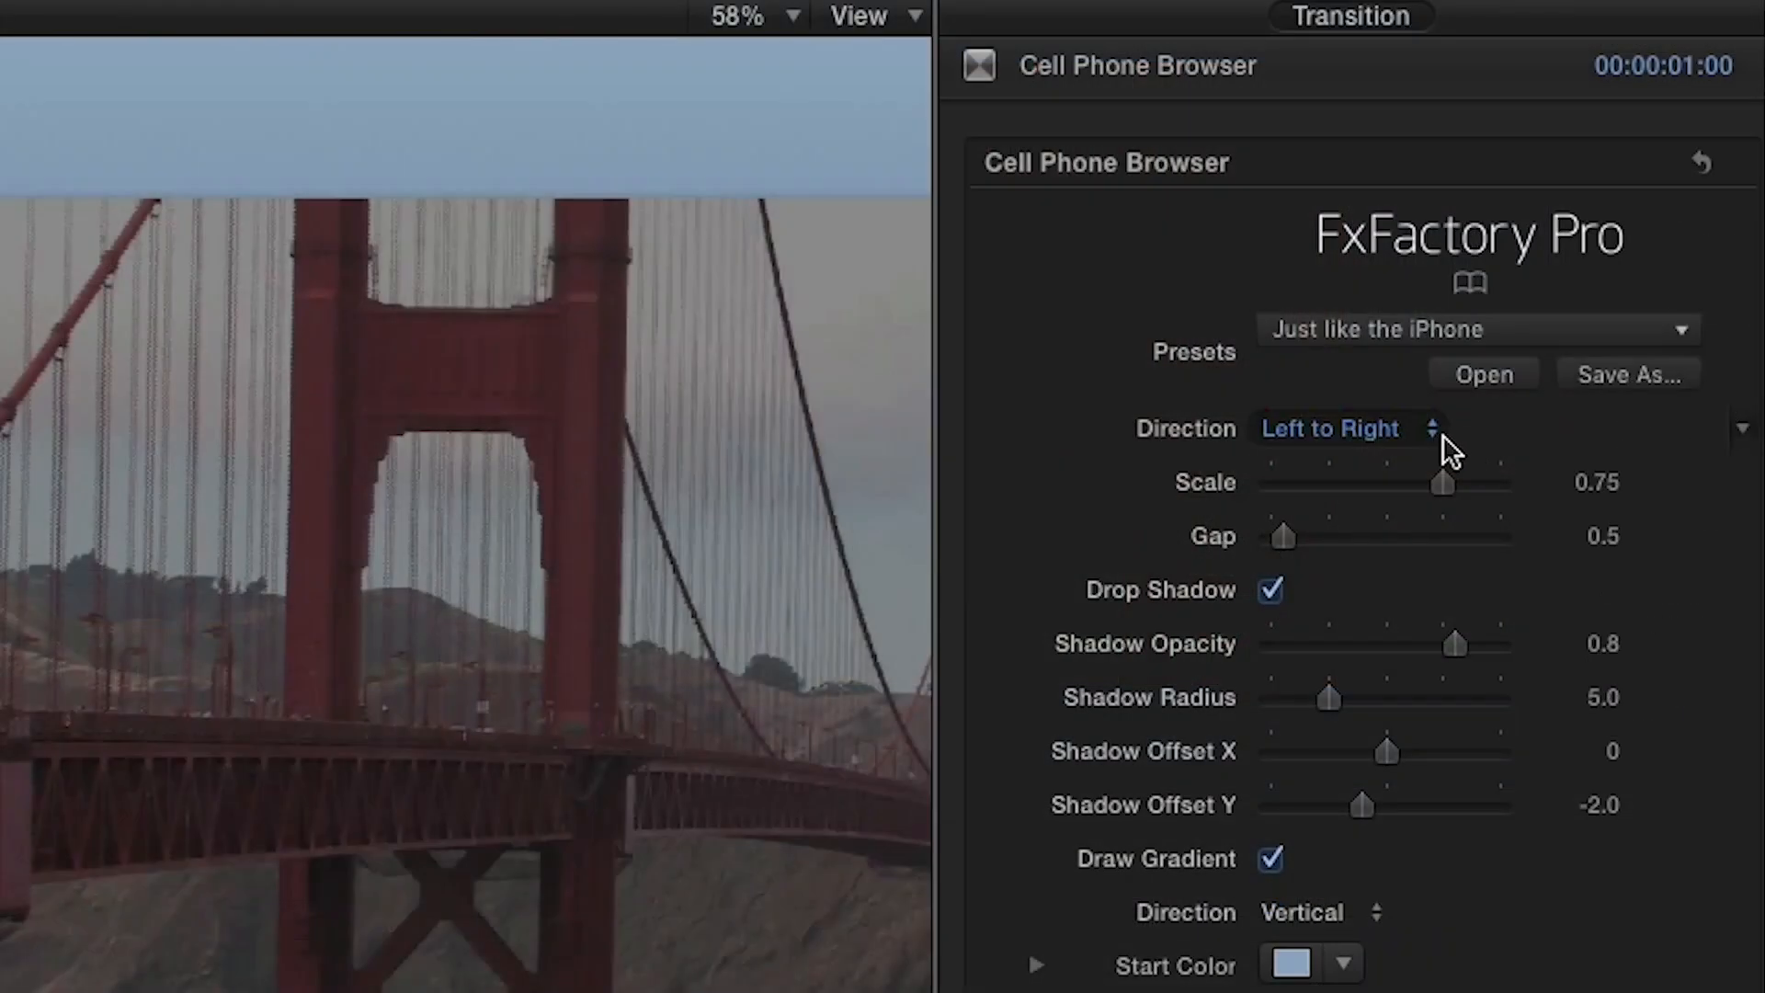
{"action": "left_click", "coordinate": [1344, 429]}
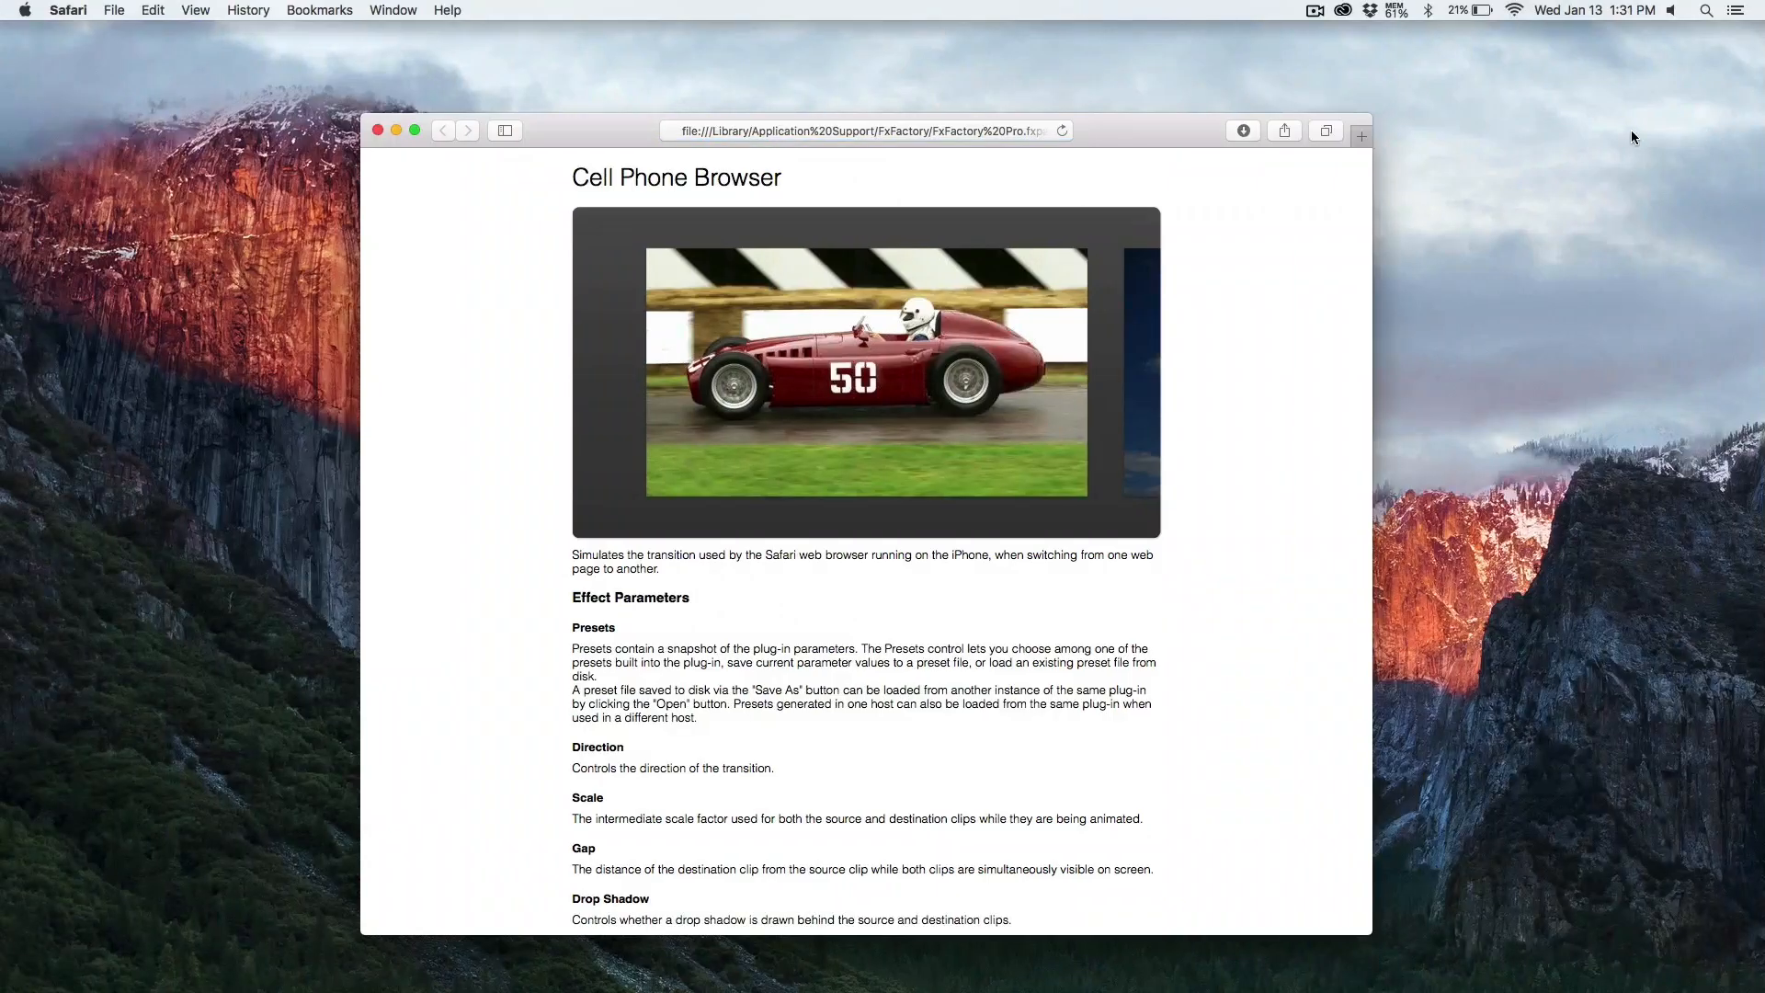
{"action": "scroll", "scroll_direction": "down", "scroll_amount": 3}
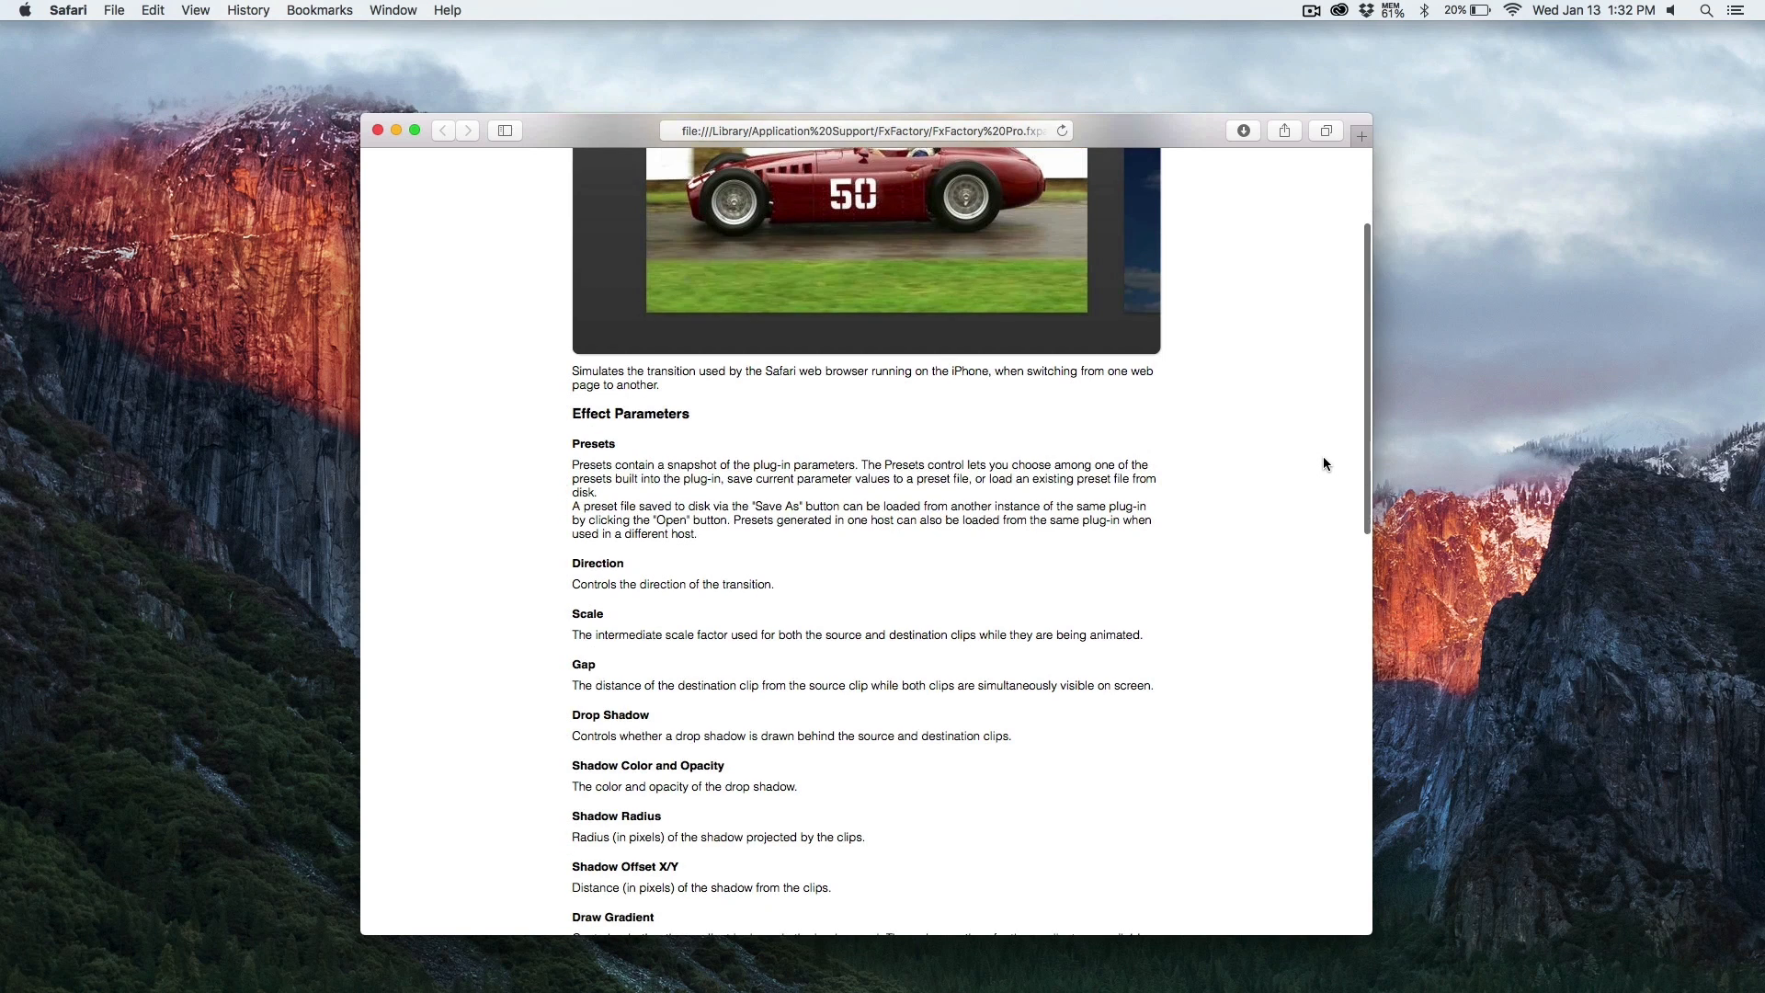
{"action": "scroll", "scroll_direction": "down", "scroll_amount": 3}
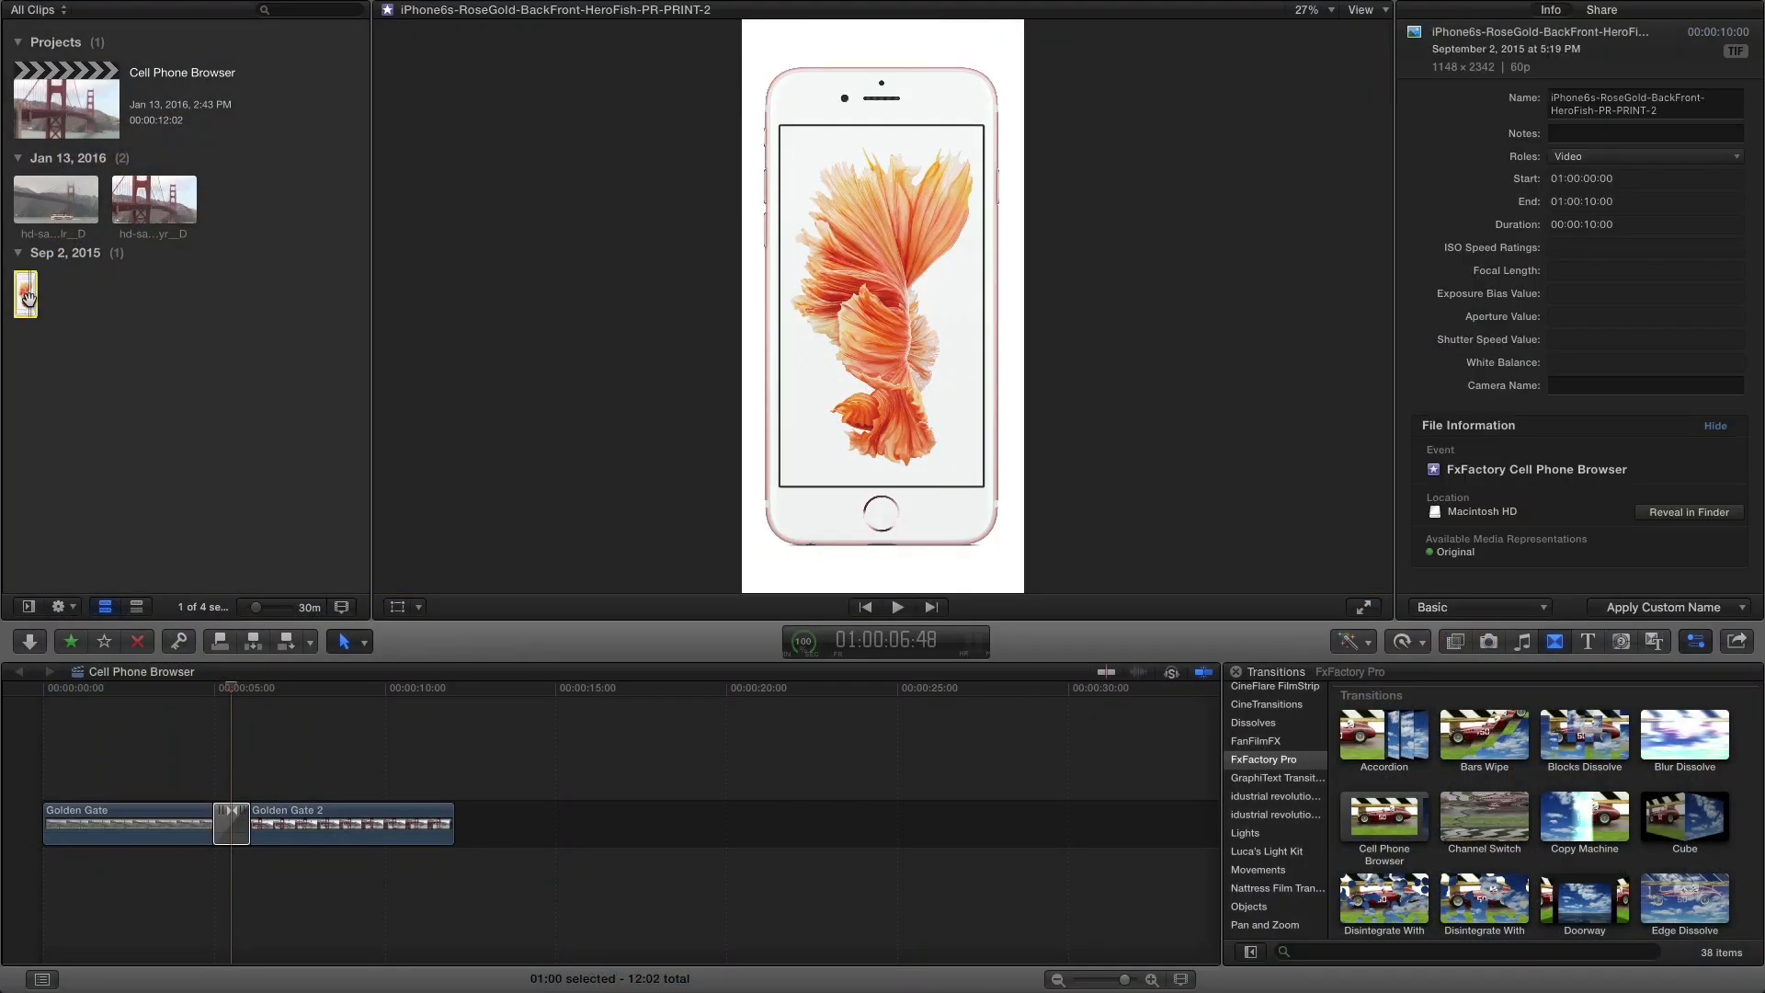
Drag the iPhone image onto the timeline over the transition and begin cropping it.
{"action": "left_click_drag", "start_coordinate": [24, 292], "coordinate": [212, 864]}
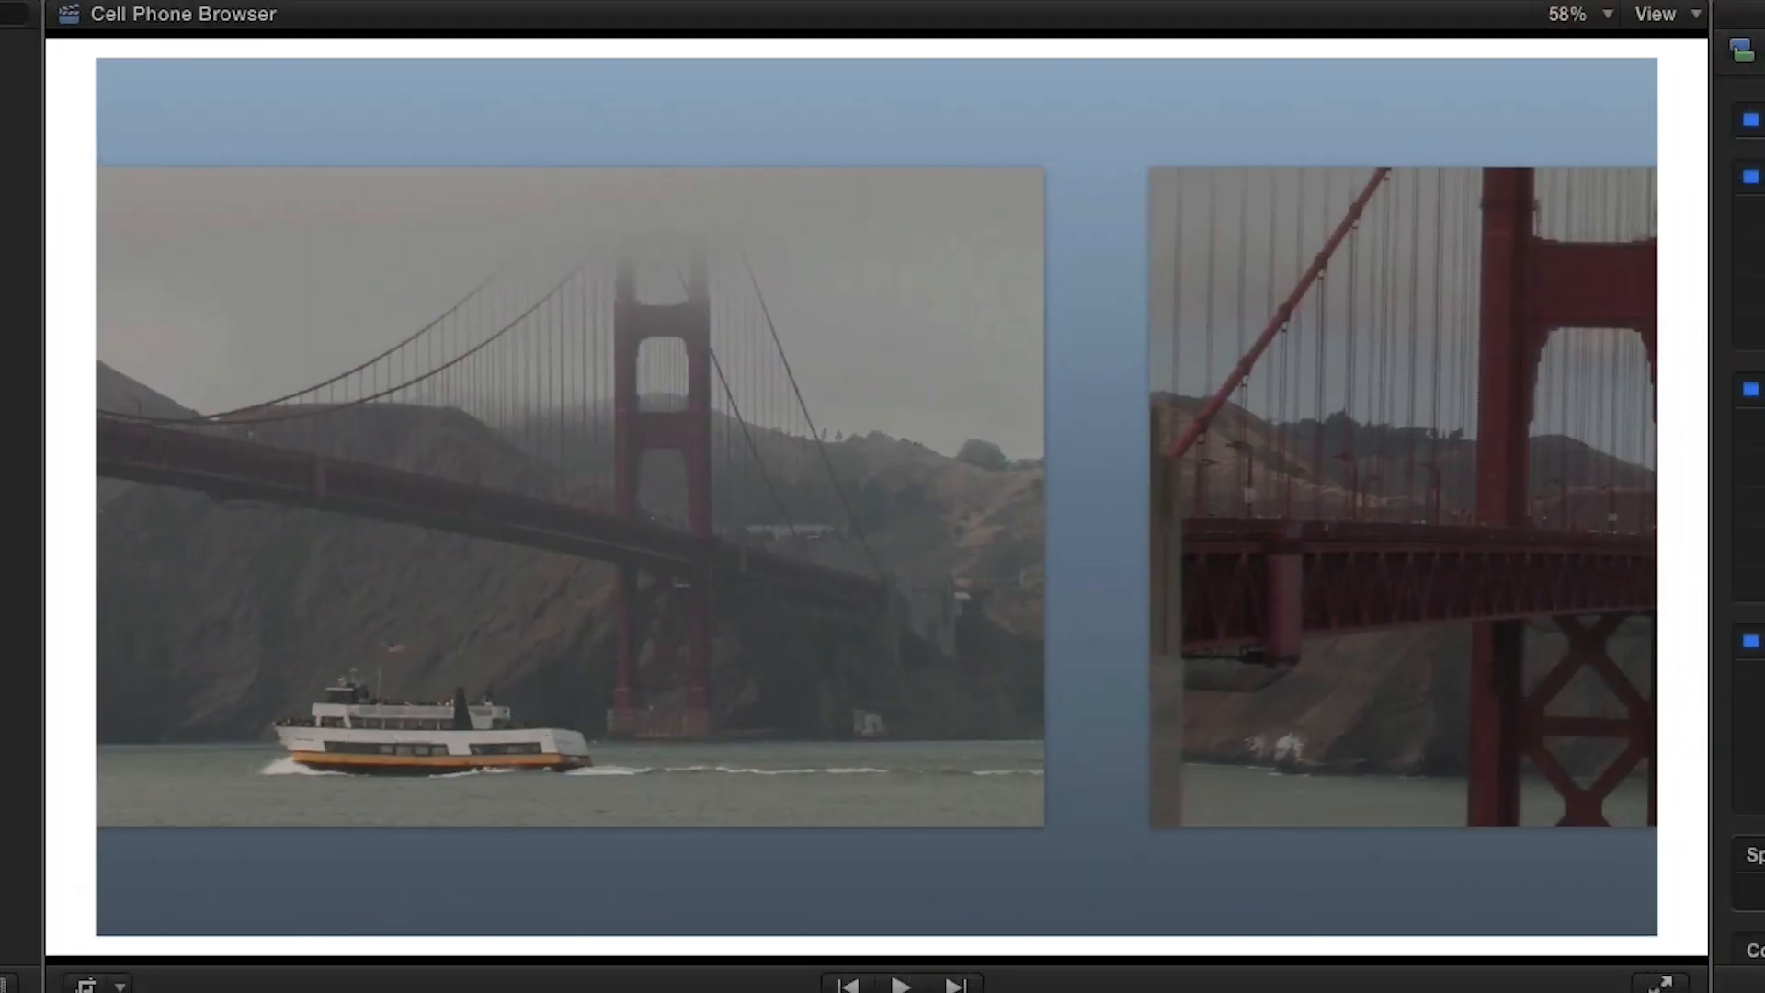
{"action": "left_click", "coordinate": [840, 933]}
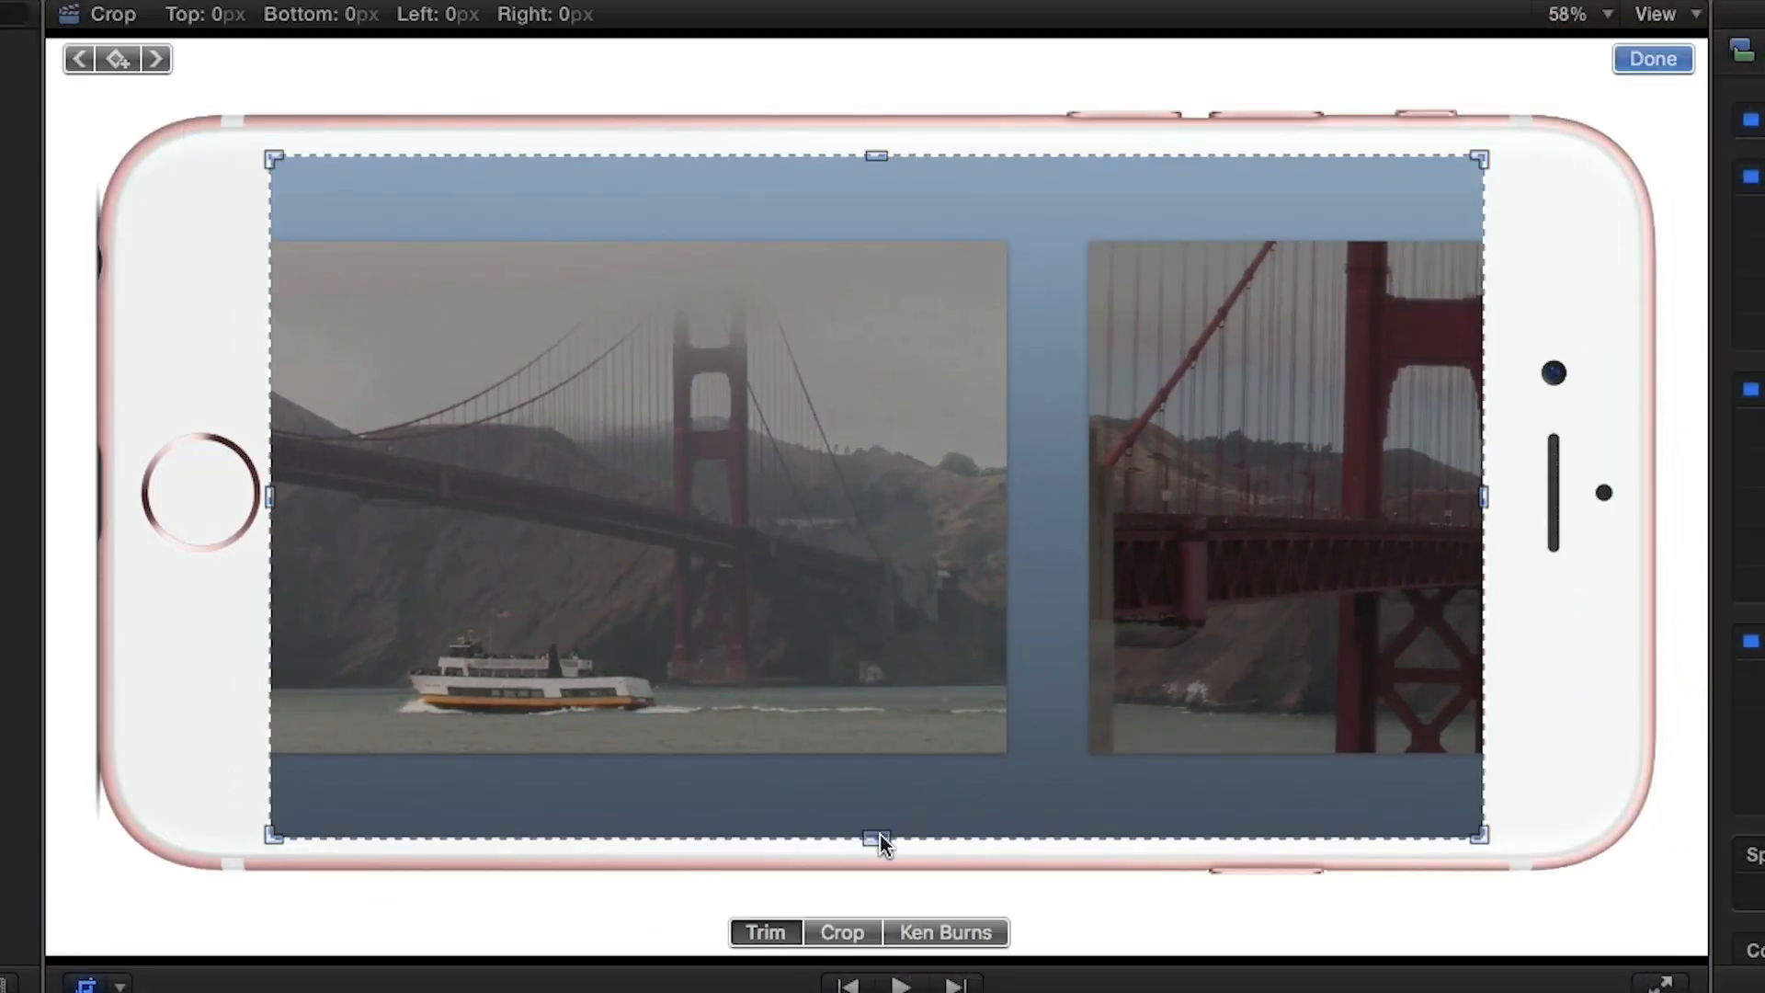